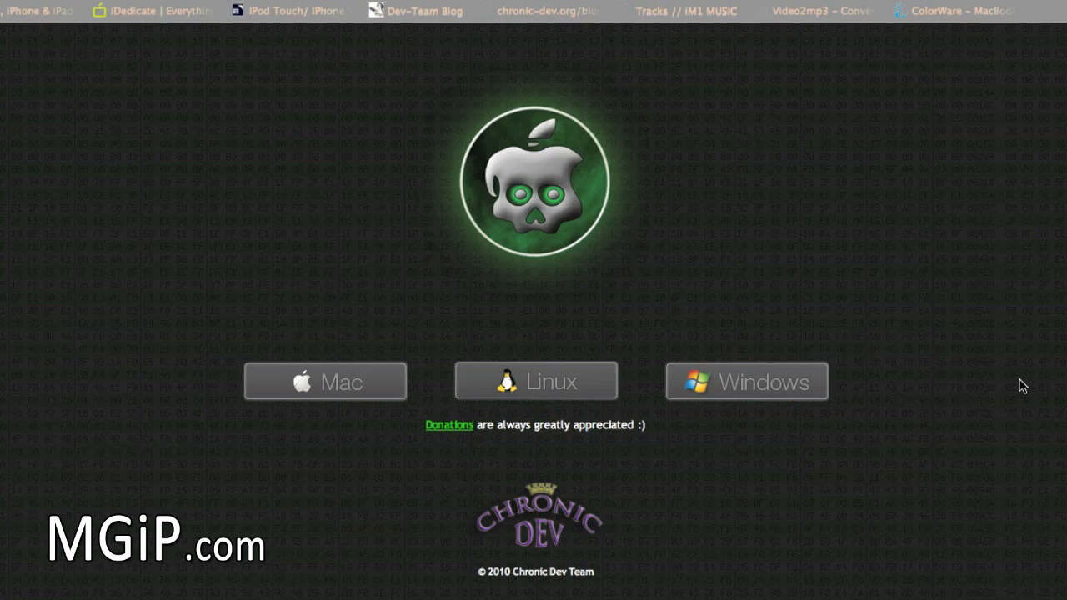
{"action": "mouse_move", "coordinate": [317, 408]}
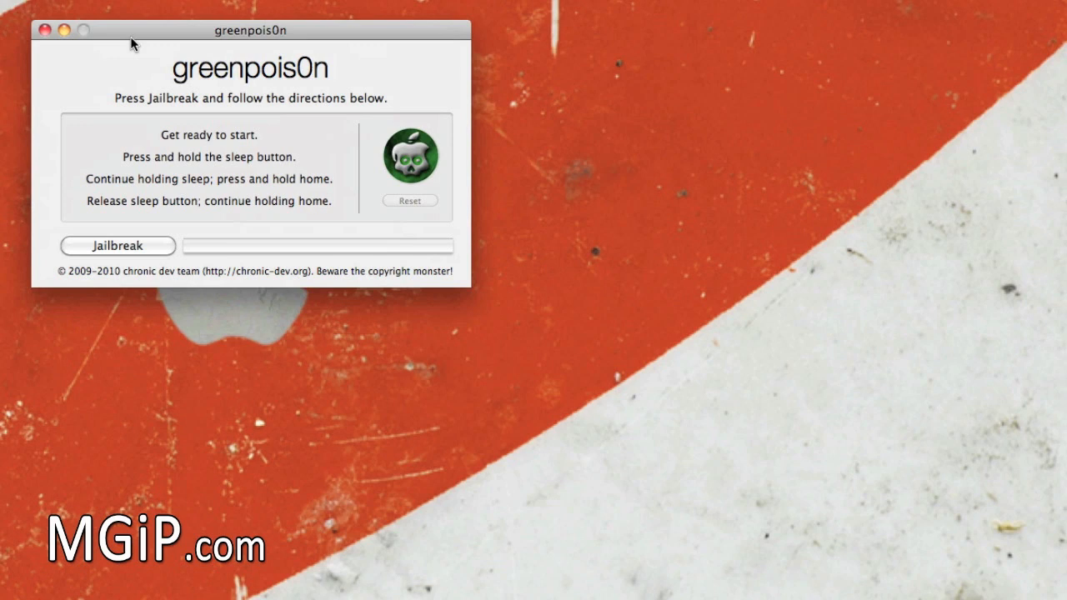
{"action": "mouse_move", "coordinate": [131, 52]}
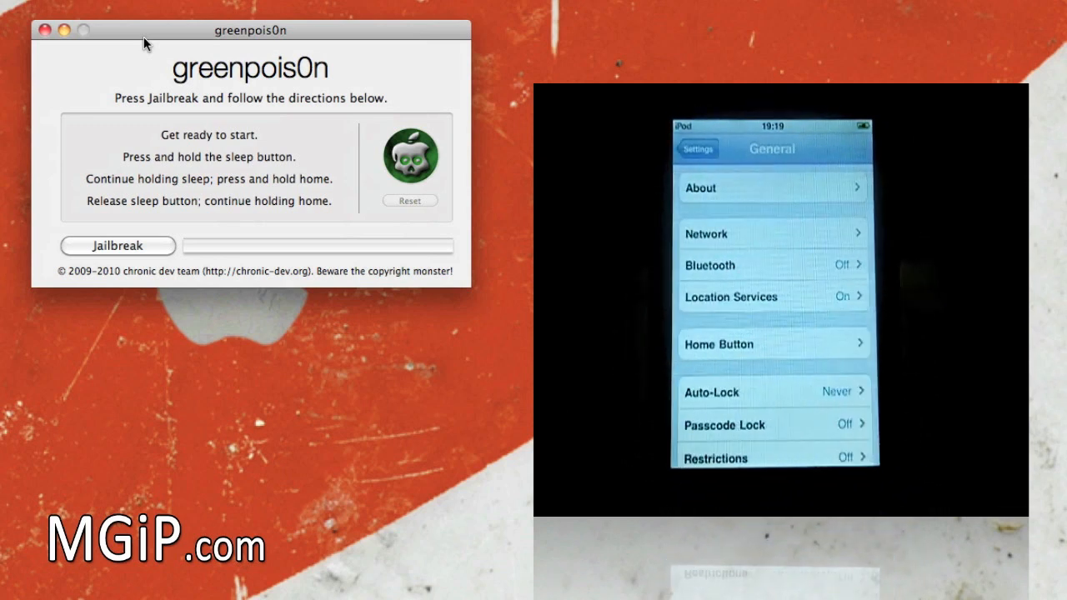
Step: Drag the greenpois0n window lower so it sits beside the iPod touch home screen
{"action": "left_click", "coordinate": [772, 187]}
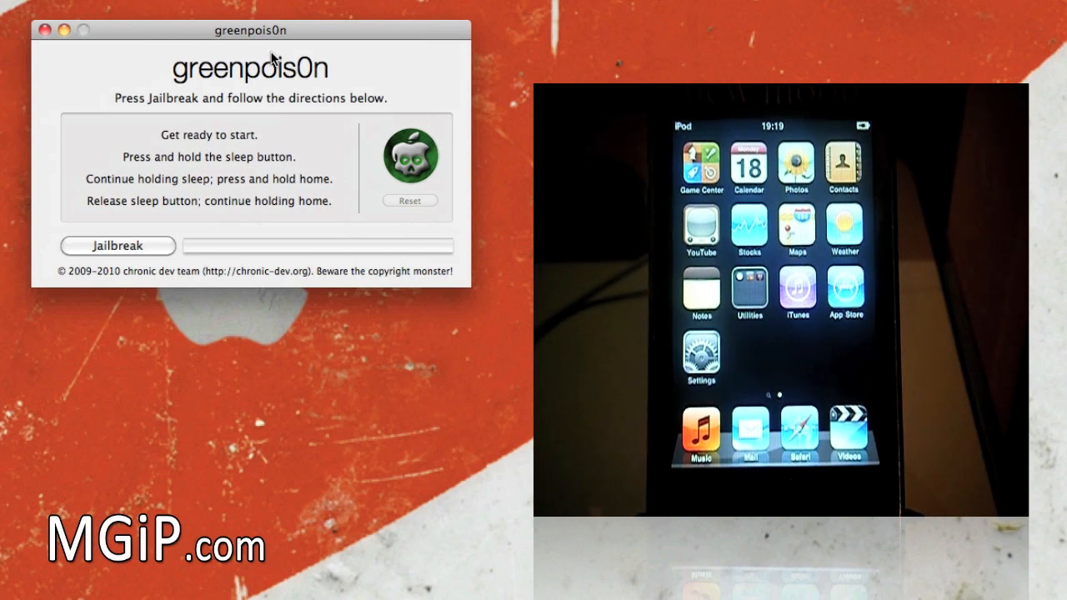
{"action": "left_click_drag", "start_coordinate": [250, 30], "coordinate": [259, 175]}
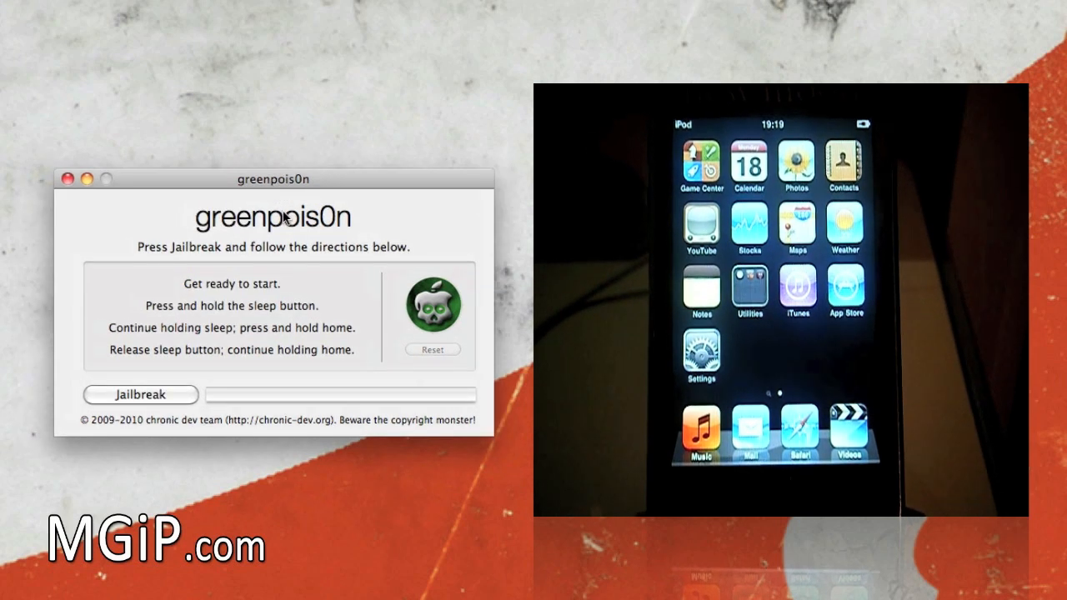
{"action": "mouse_move", "coordinate": [323, 252]}
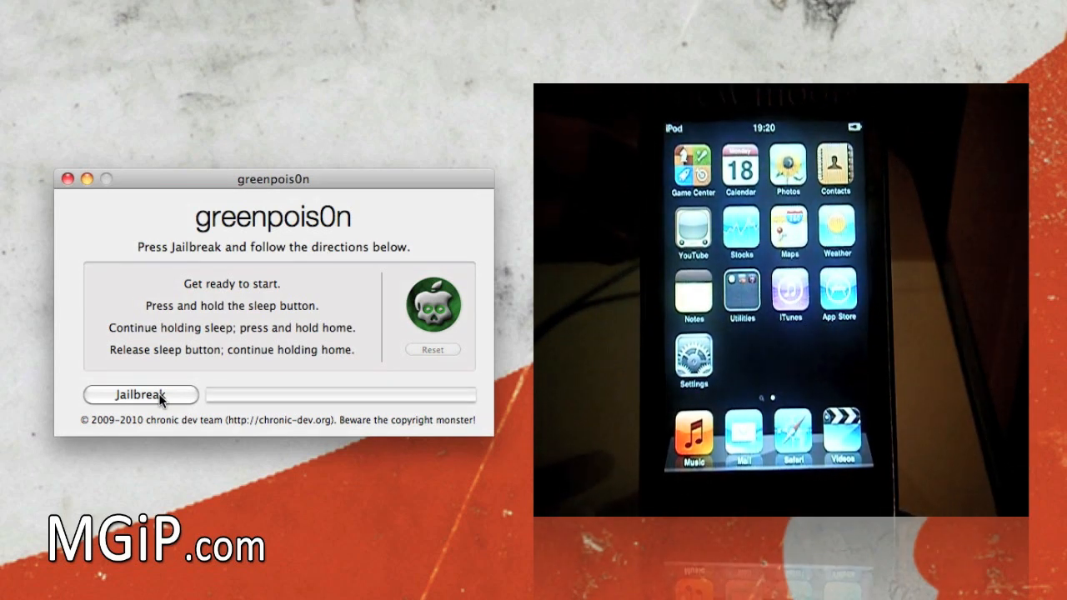
{"action": "left_click", "coordinate": [140, 394]}
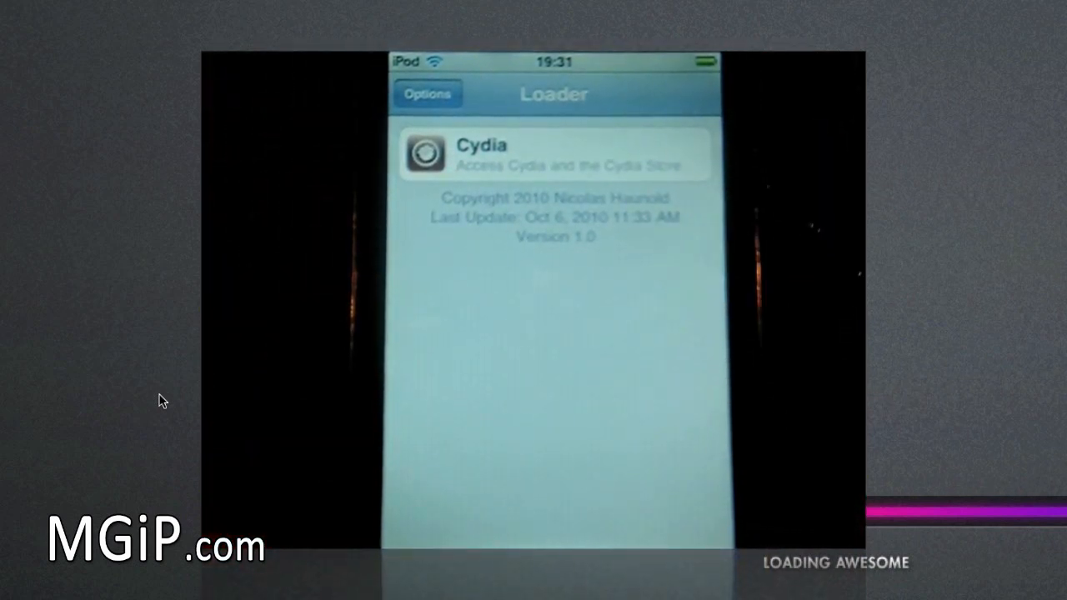
Step: Select Cydia in Loader and confirm Install Cydia to begin the download
{"action": "left_click", "coordinate": [555, 154]}
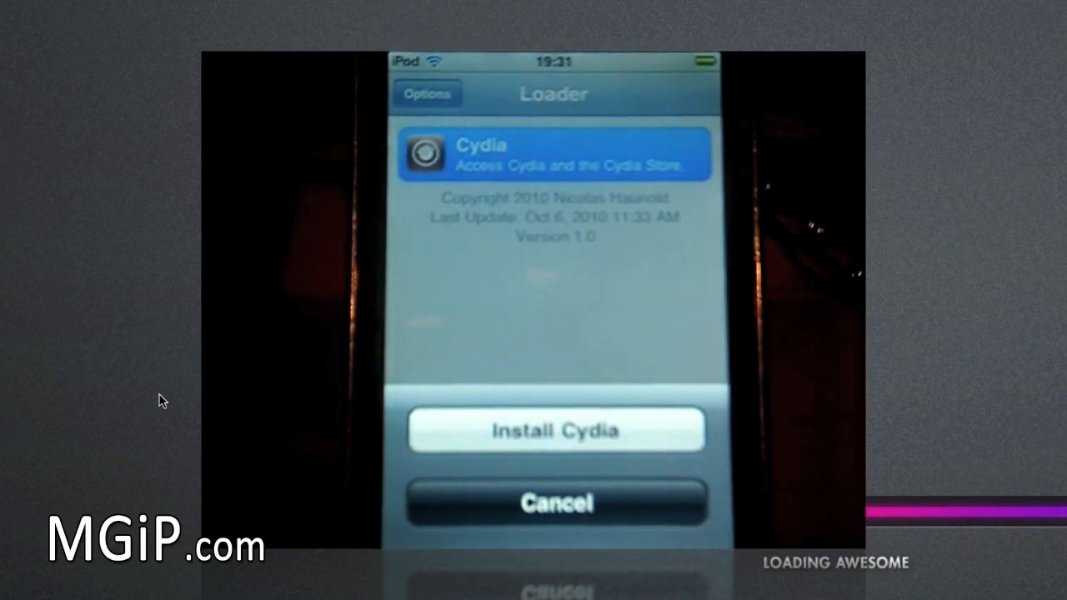
{"action": "left_click", "coordinate": [556, 430]}
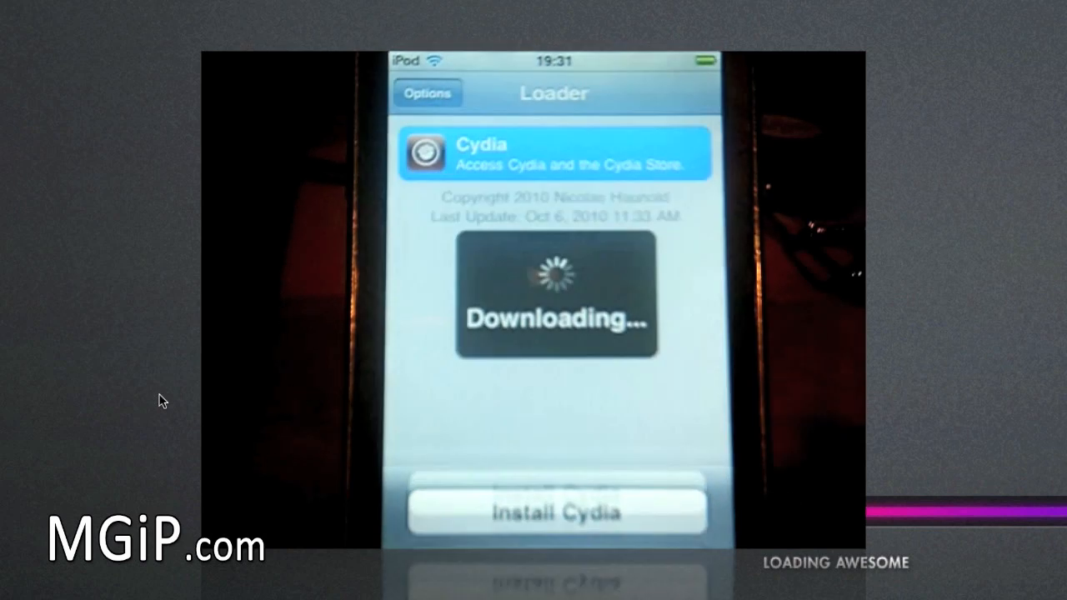